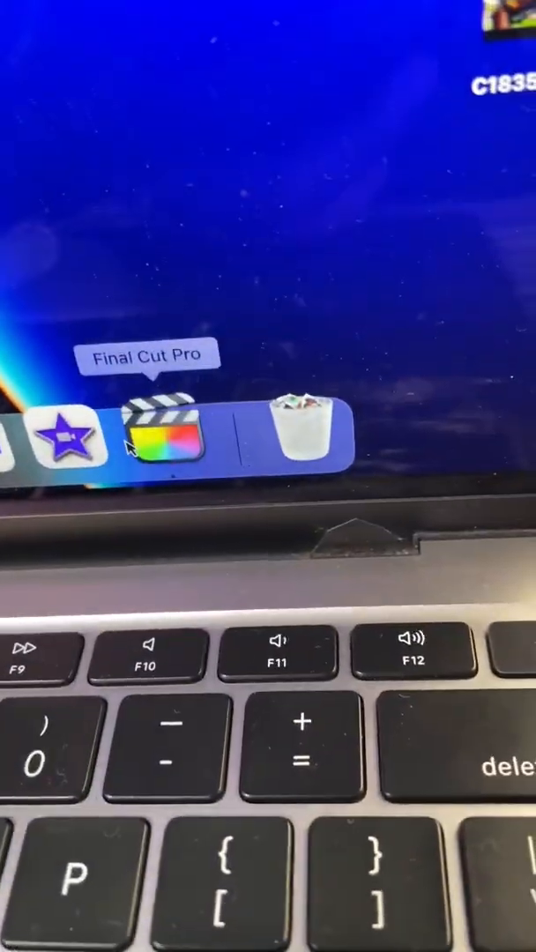
# - Launch Final Cut Pro from its Dock icon so the main editing window starts loading
pyautogui.click(162, 450)
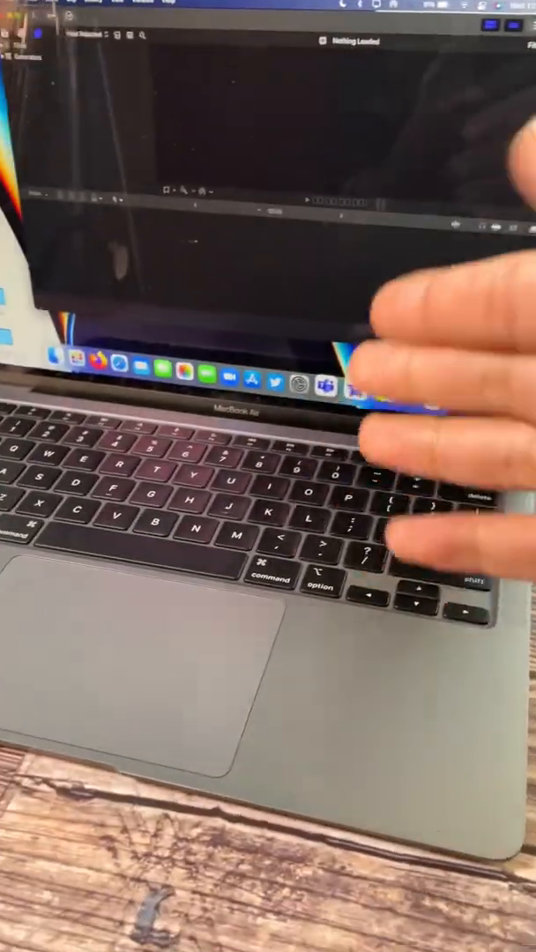